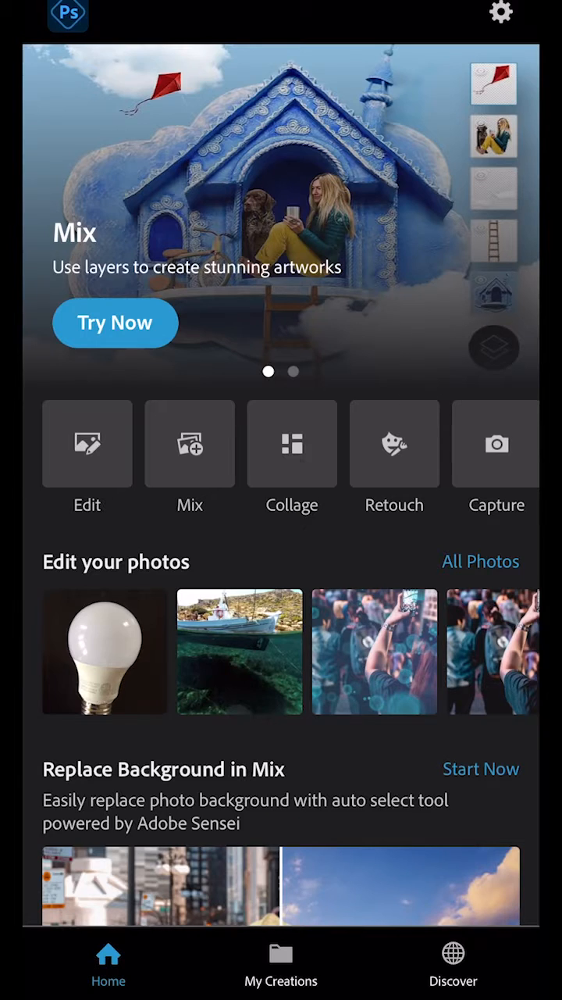
Open the light bulb photo from the Home screen for editing.
left_click(104, 651)
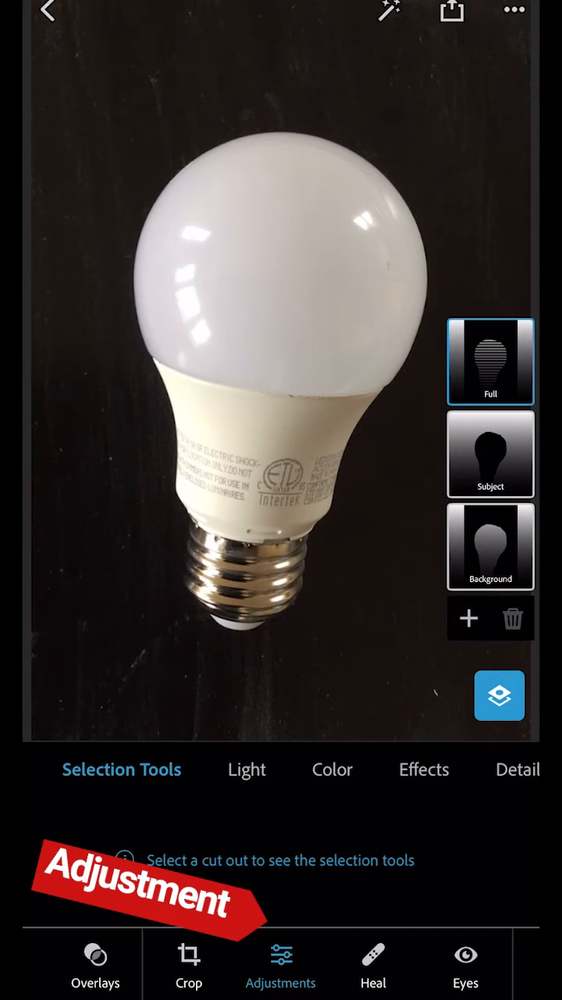
In Light adjustments, raise Contrast to 72 and push Whites to the maximum.
left_click(247, 769)
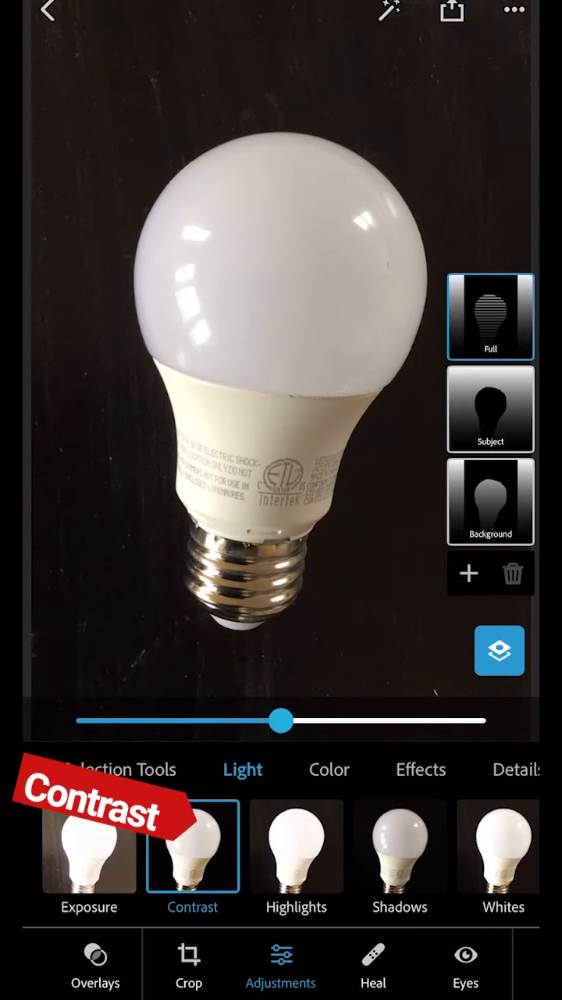
left_click_drag(281, 720, 419, 720)
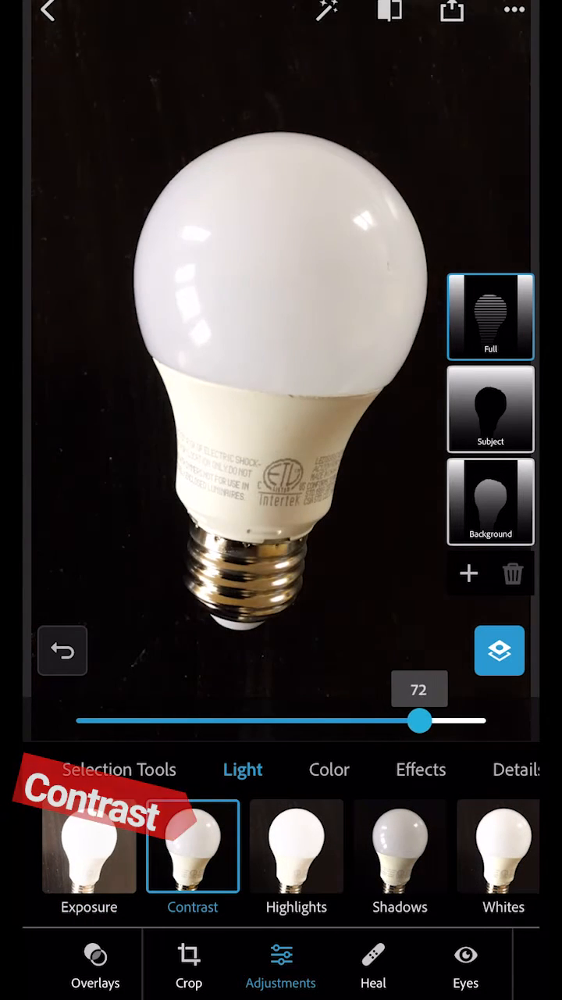
left_click_drag(420, 720, 476, 720)
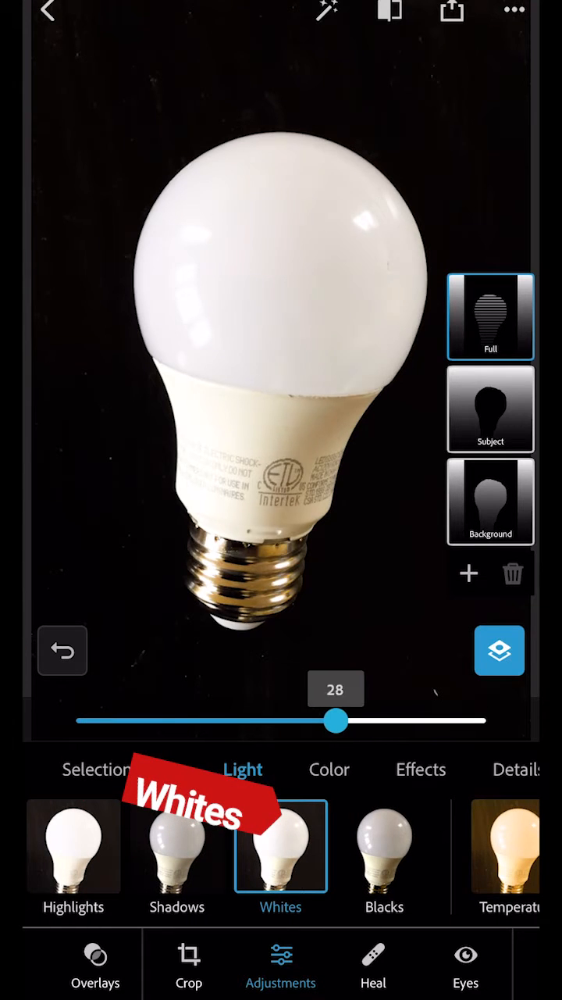
left_click_drag(337, 719, 477, 719)
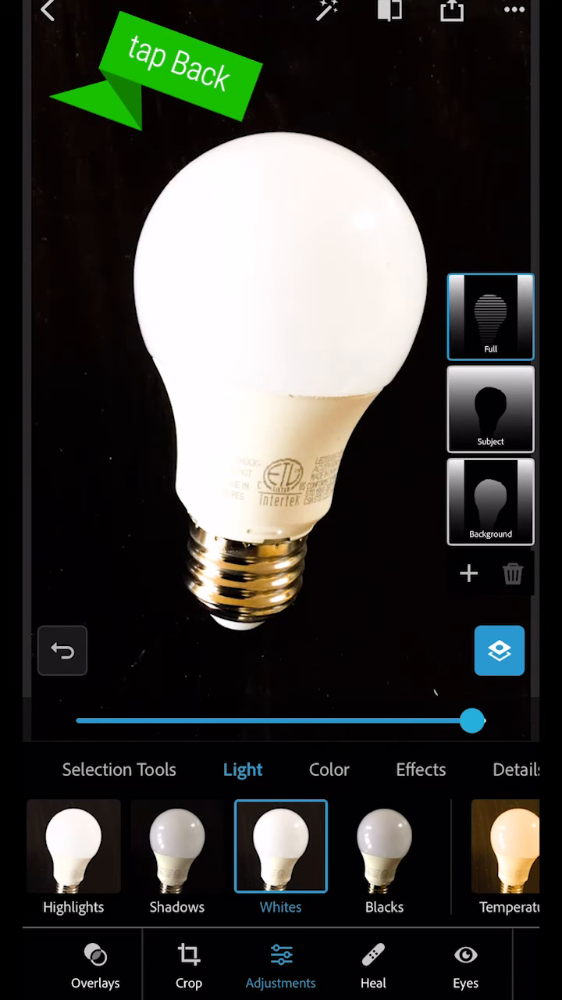
Save the brightened bulb edits and start a Mix composition using that photo.
left_click(47, 10)
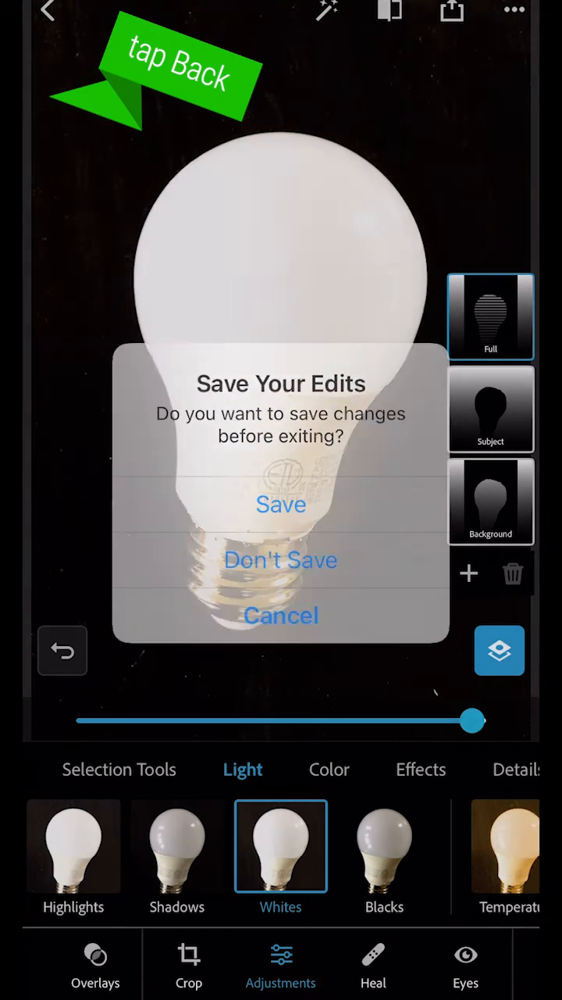
left_click(280, 559)
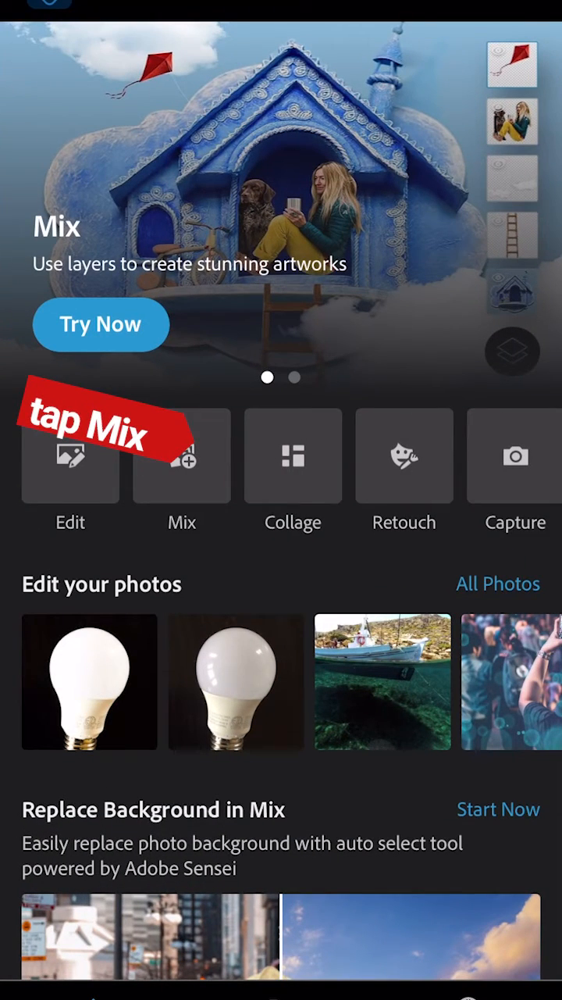
left_click(498, 584)
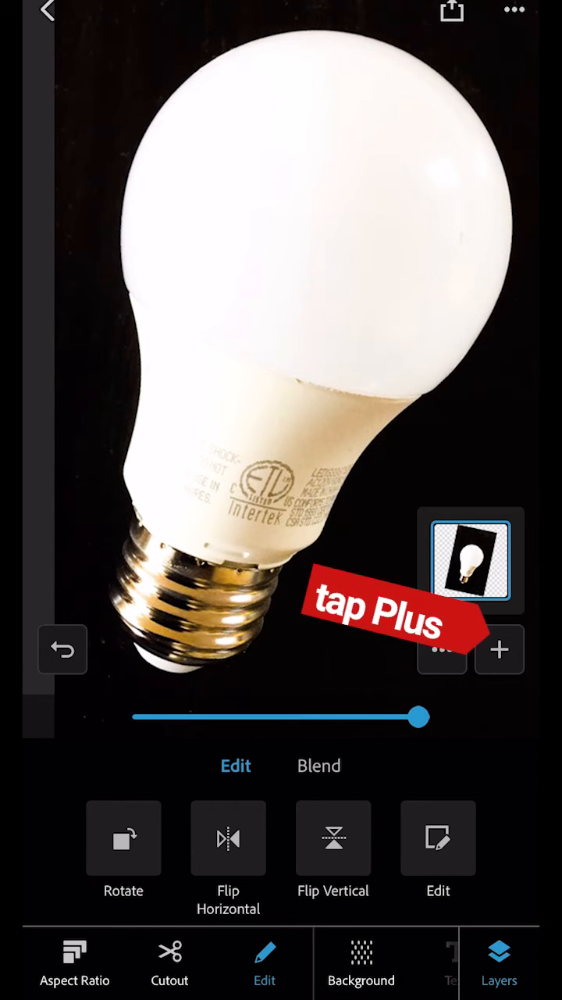
Add the underwater boat photo from Recents as a layer above the bulb.
left_click(499, 649)
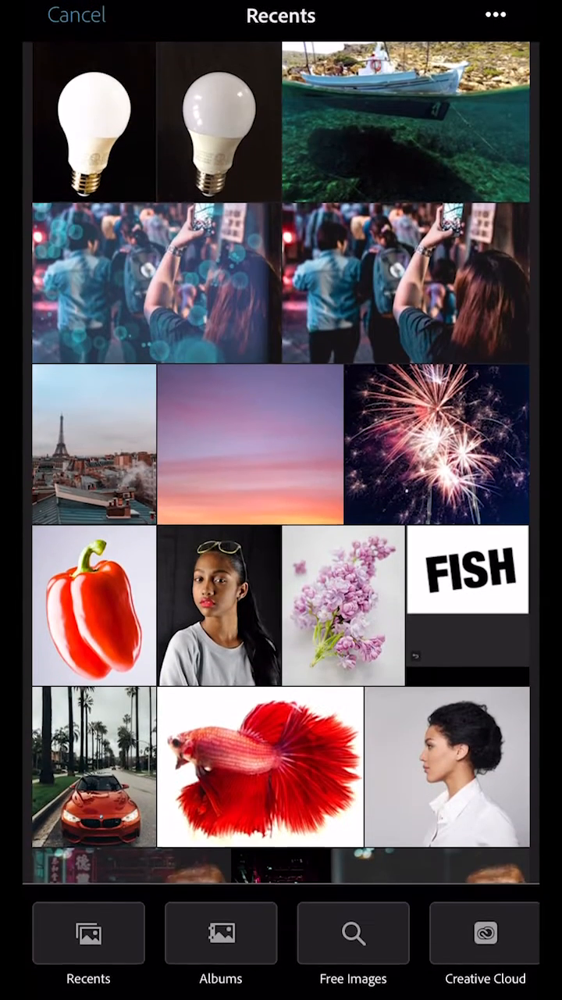
left_click(88, 933)
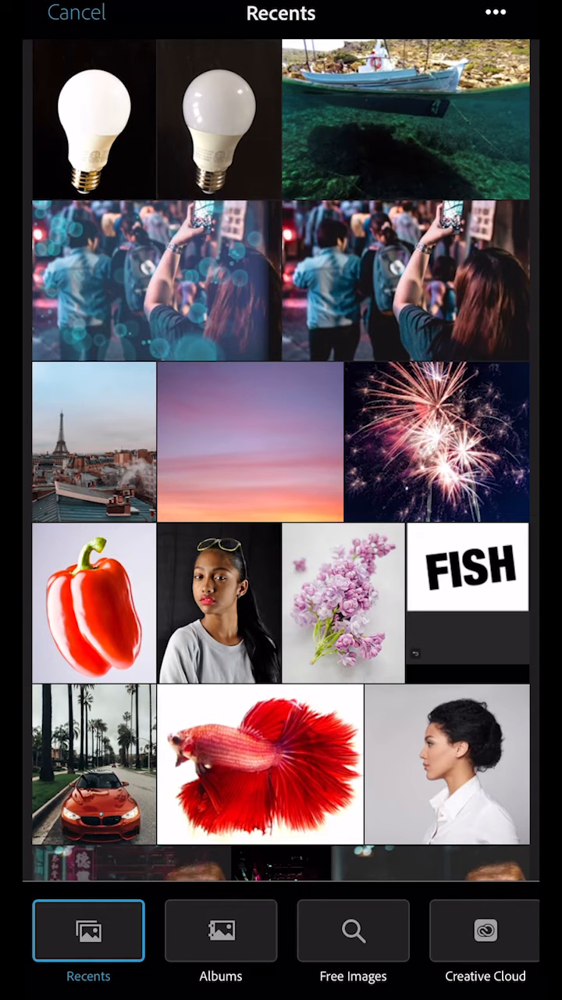
left_click(94, 121)
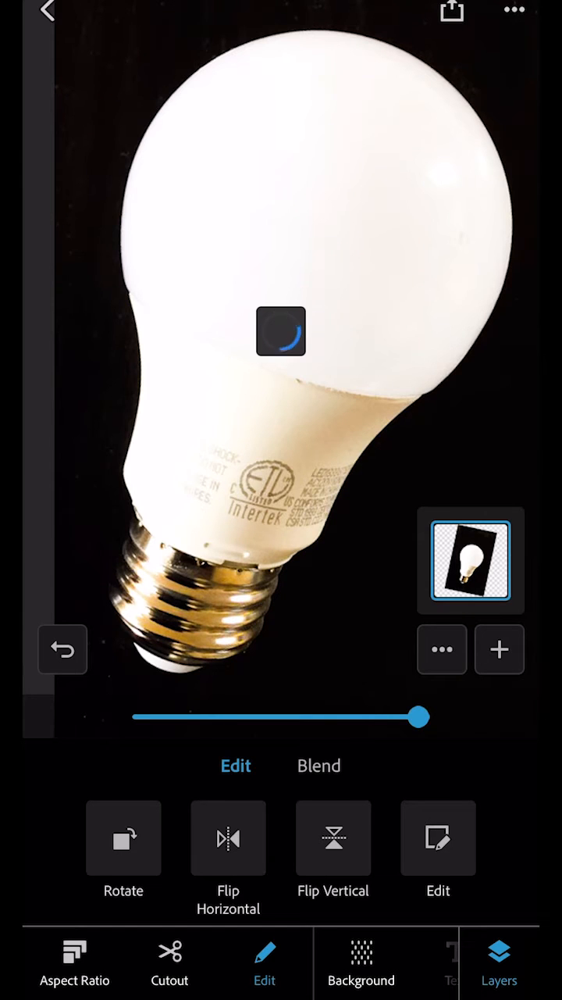
left_click(361, 964)
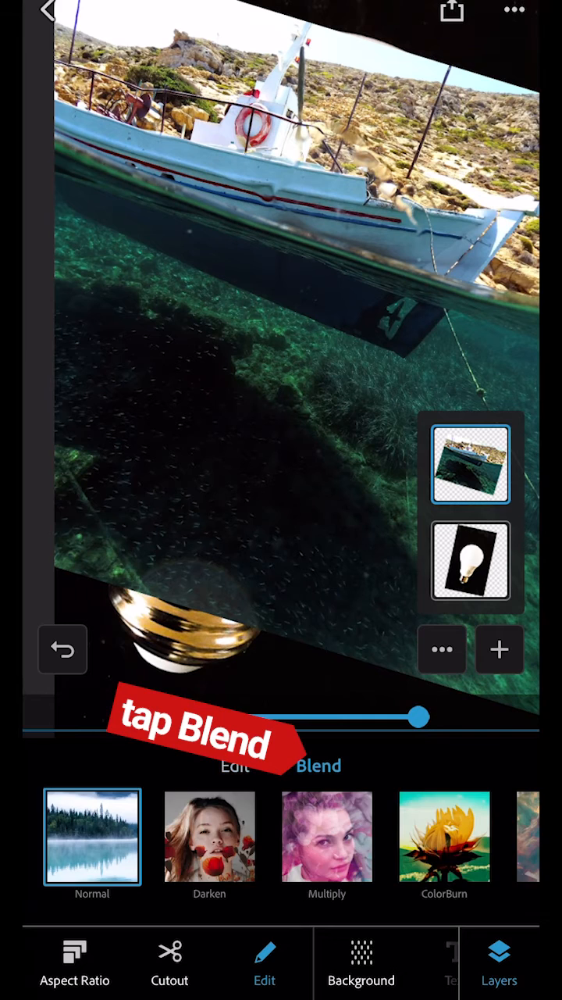
Blend the boat scene into the bulb's shape and duplicate the bulb layer on top.
left_click(210, 835)
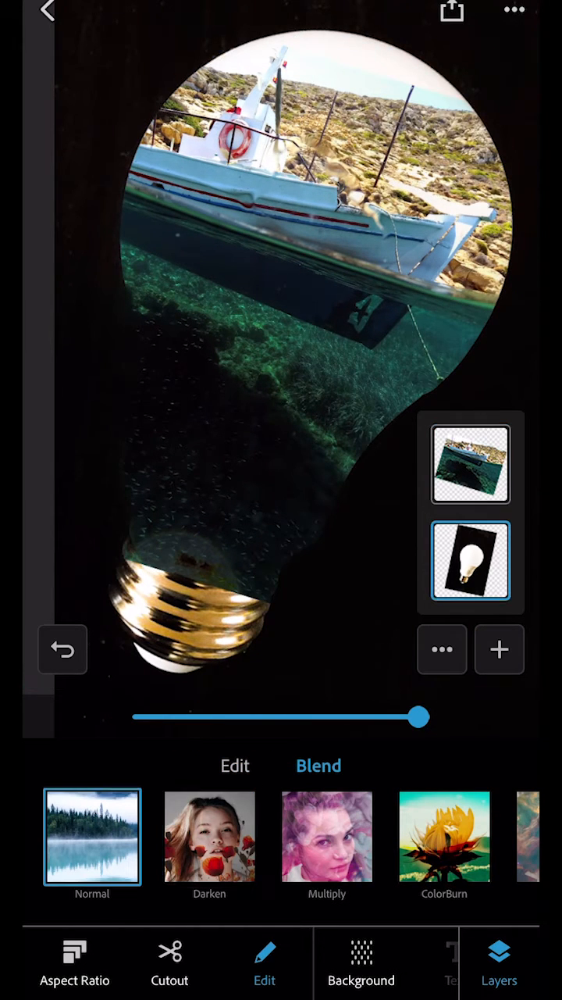
left_click(442, 649)
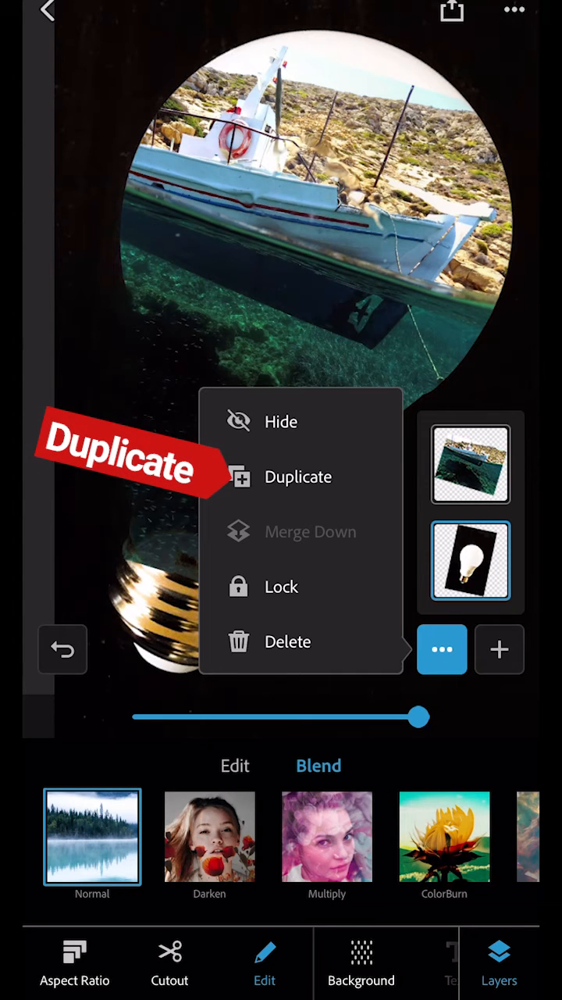
left_click(298, 476)
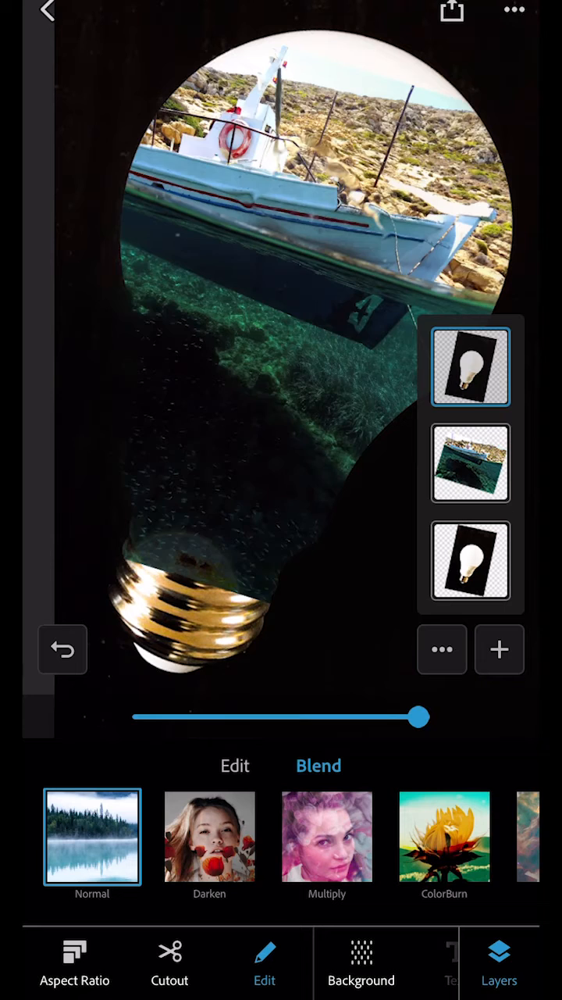
left_click(169, 968)
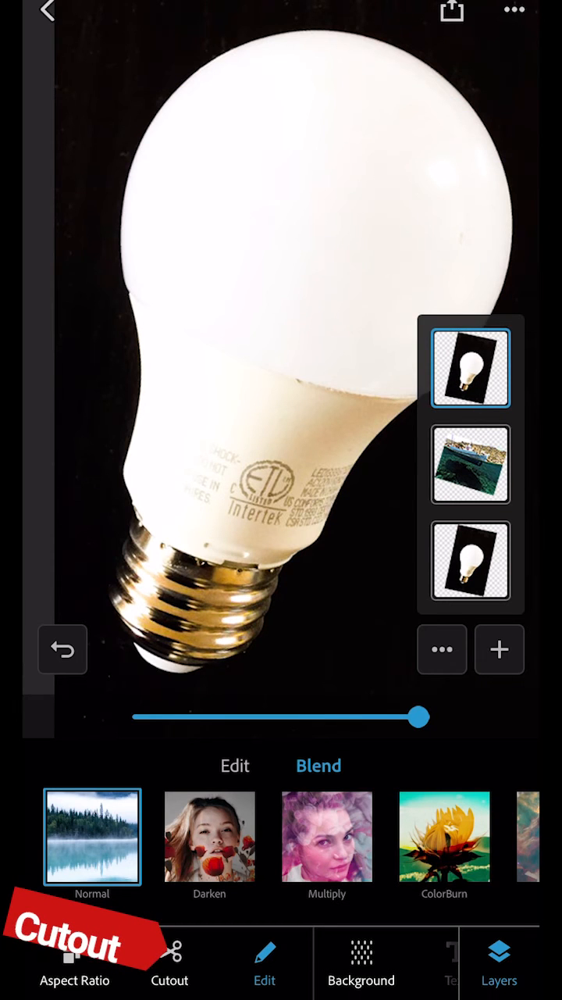
Auto-cut the top bulb copy from its black background, then switch to Remove.
left_click(170, 964)
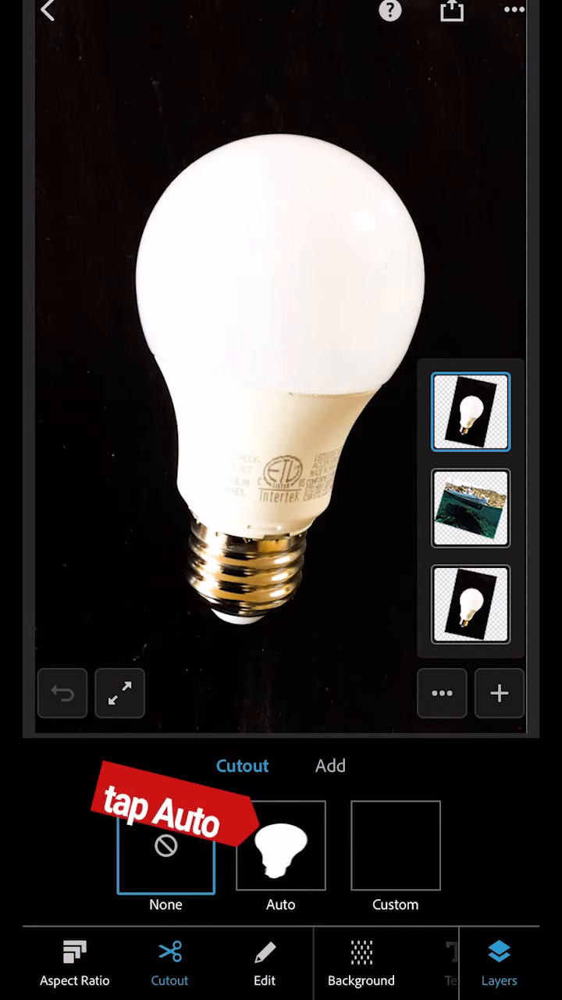
left_click(280, 845)
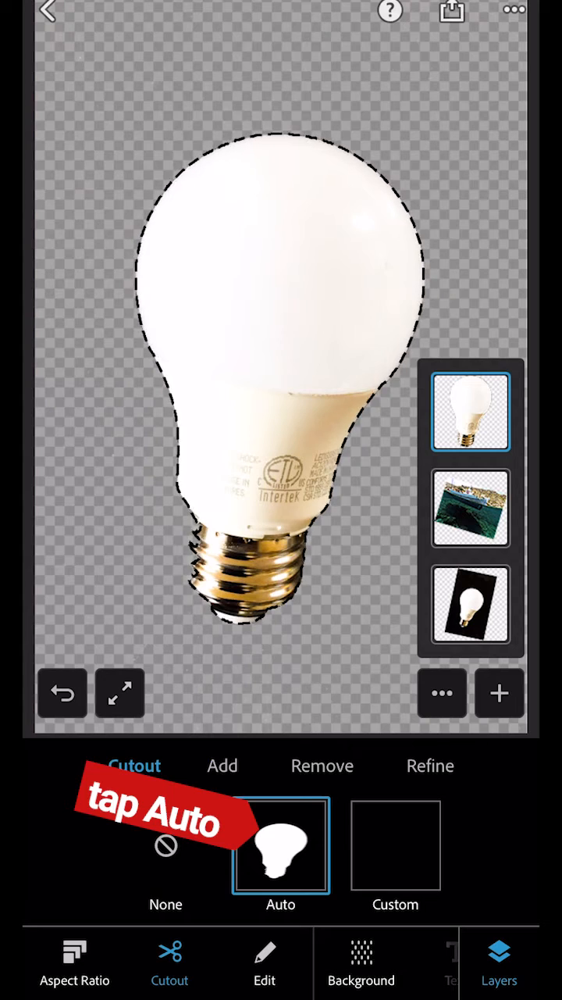
left_click(280, 845)
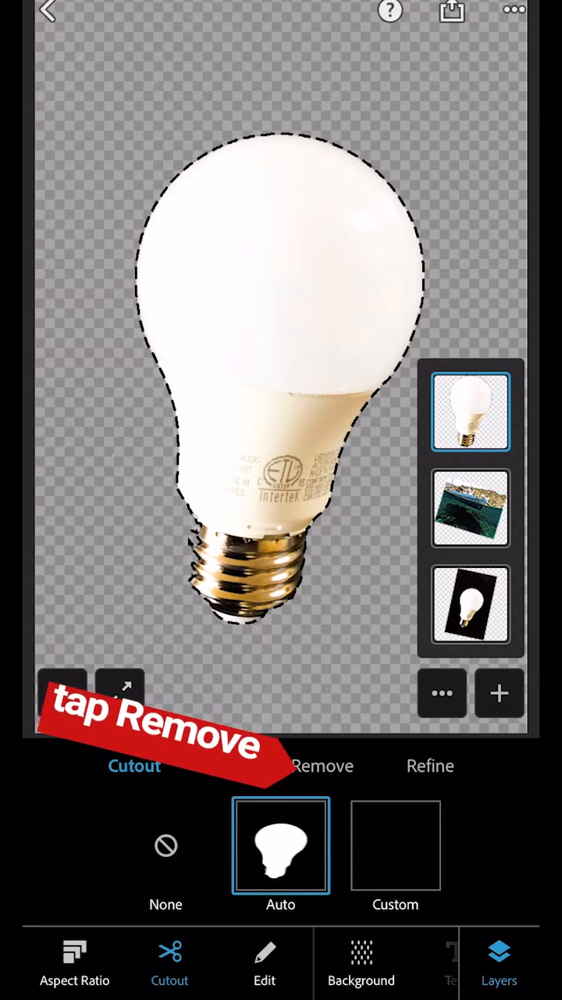
left_click(323, 765)
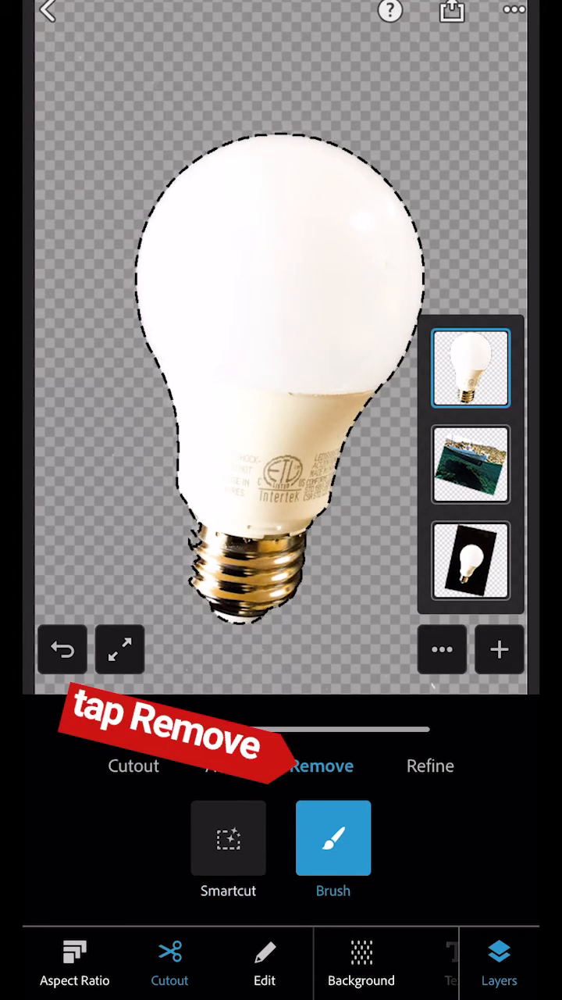
Brush away the top bulb's glass, keeping its metal base, and show the export screen.
left_click(321, 765)
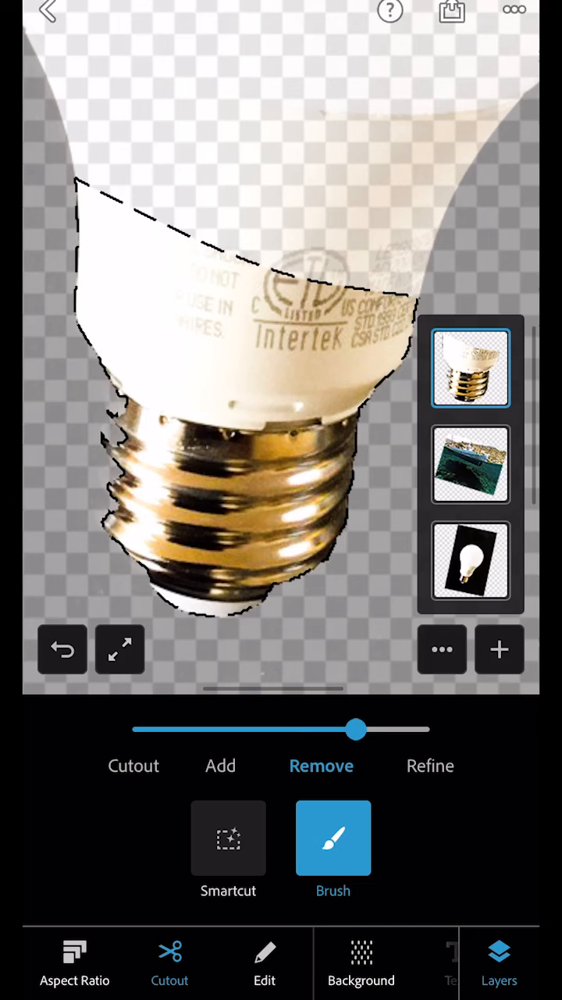
left_click(328, 321)
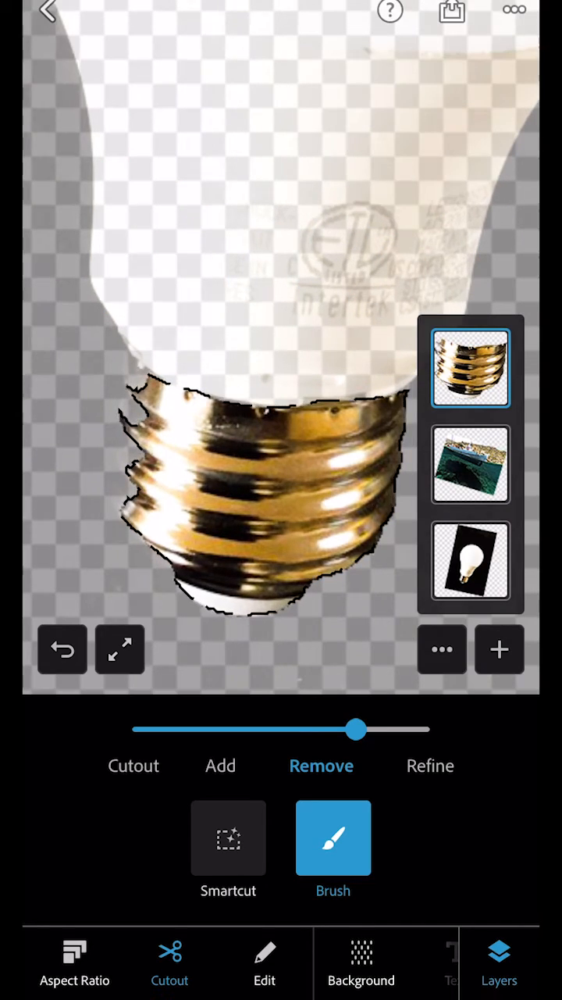
left_click(120, 649)
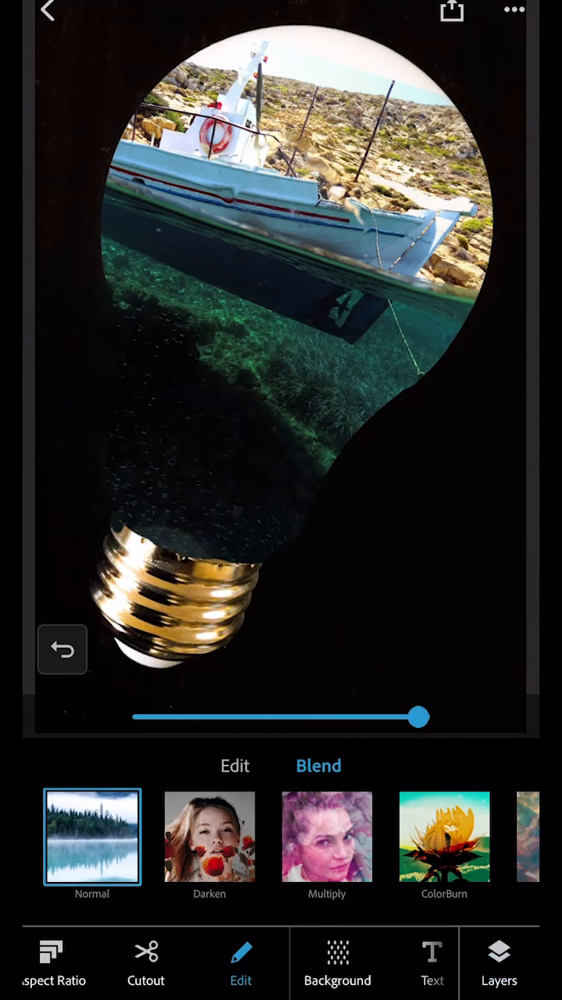
left_click(452, 11)
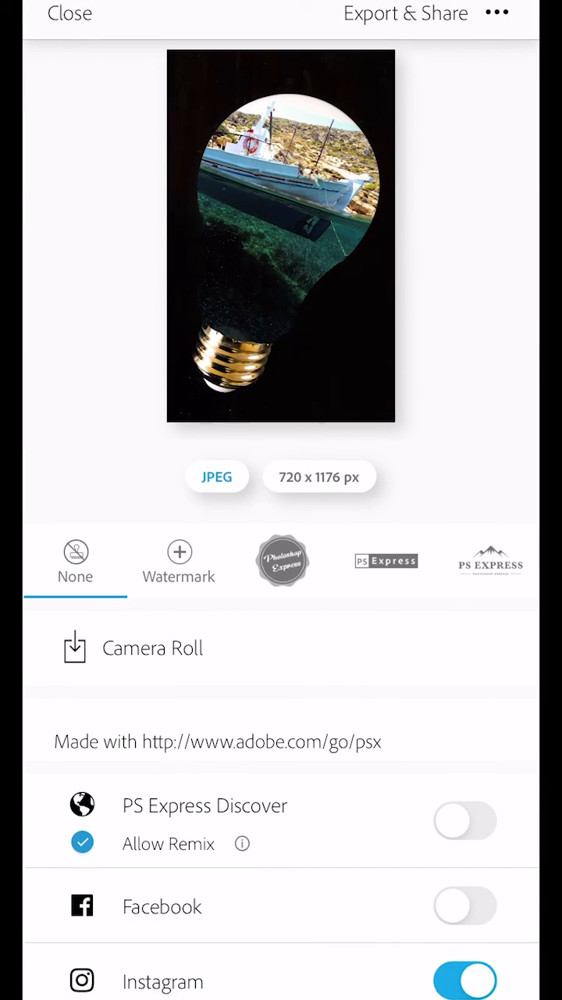